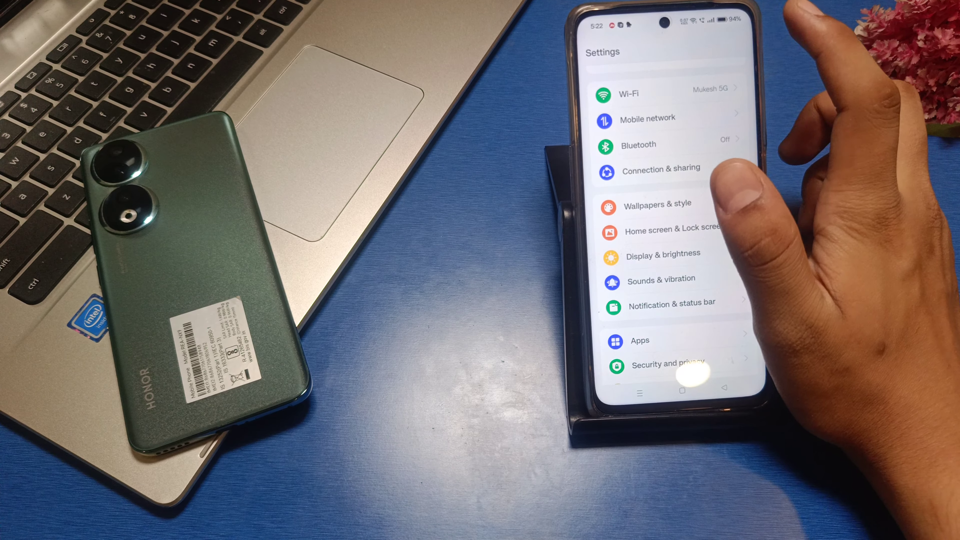
# Open the Wallpapers & style page with Wallpapers, Themes, Font and Icons options
pyautogui.click(659, 203)
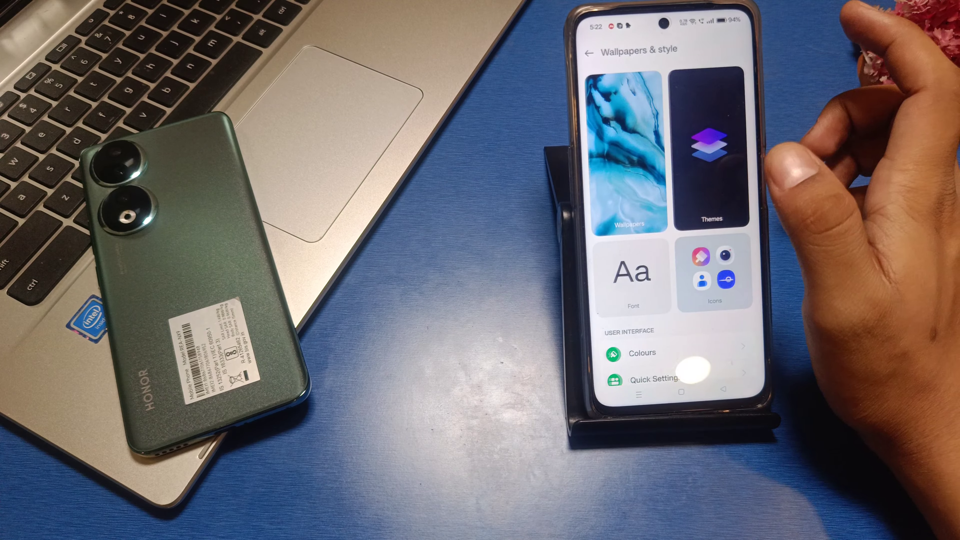